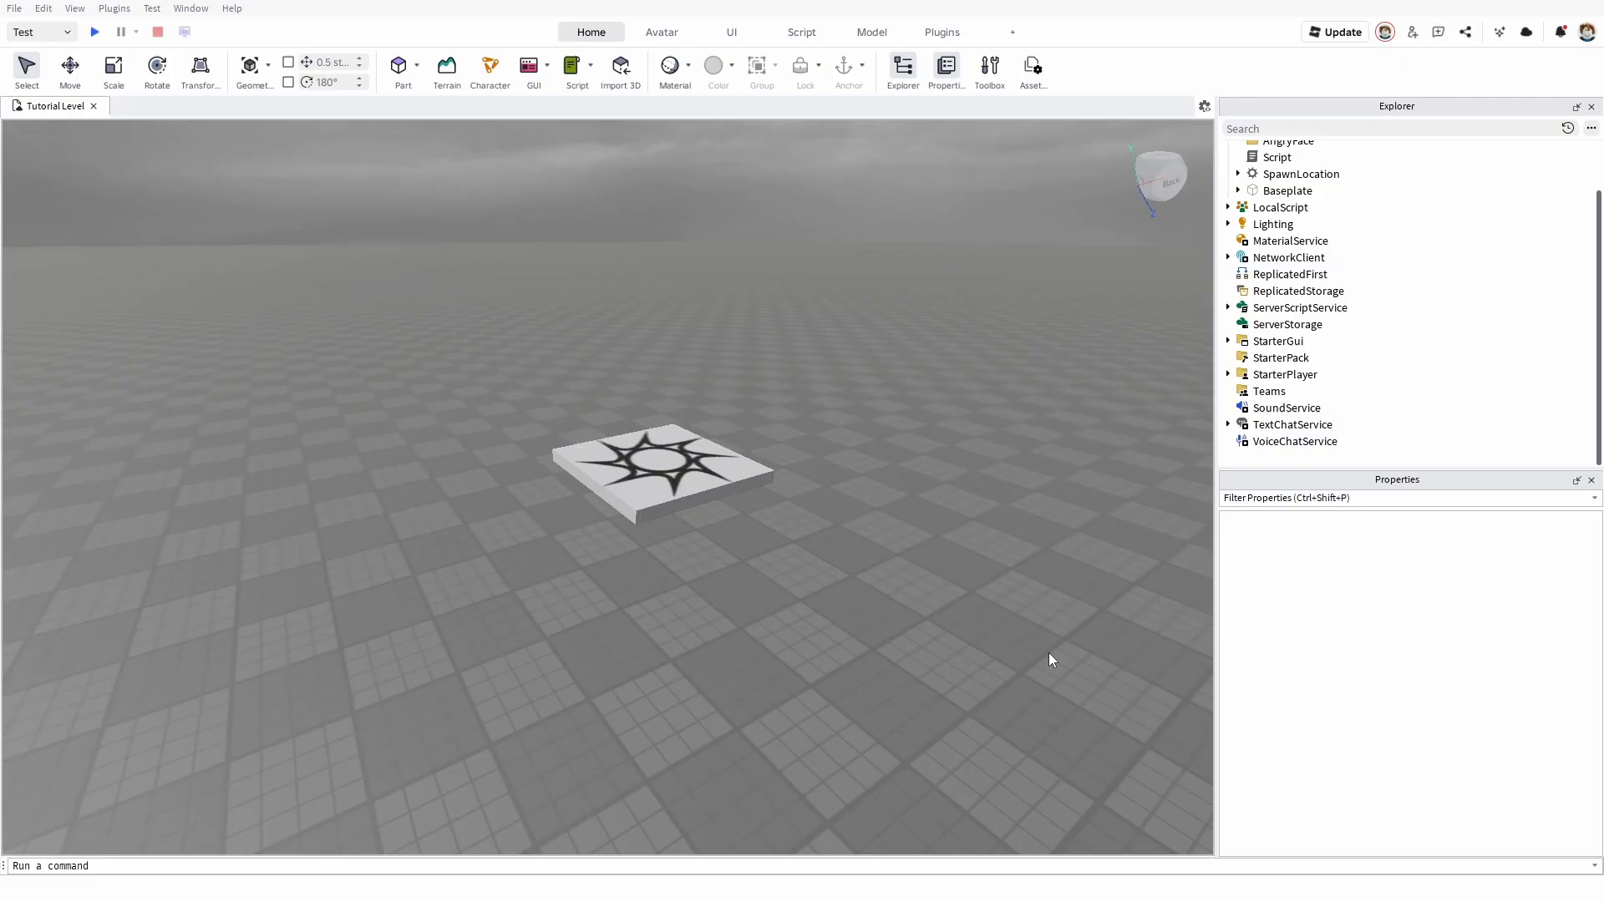
mouse_move(716, 26)
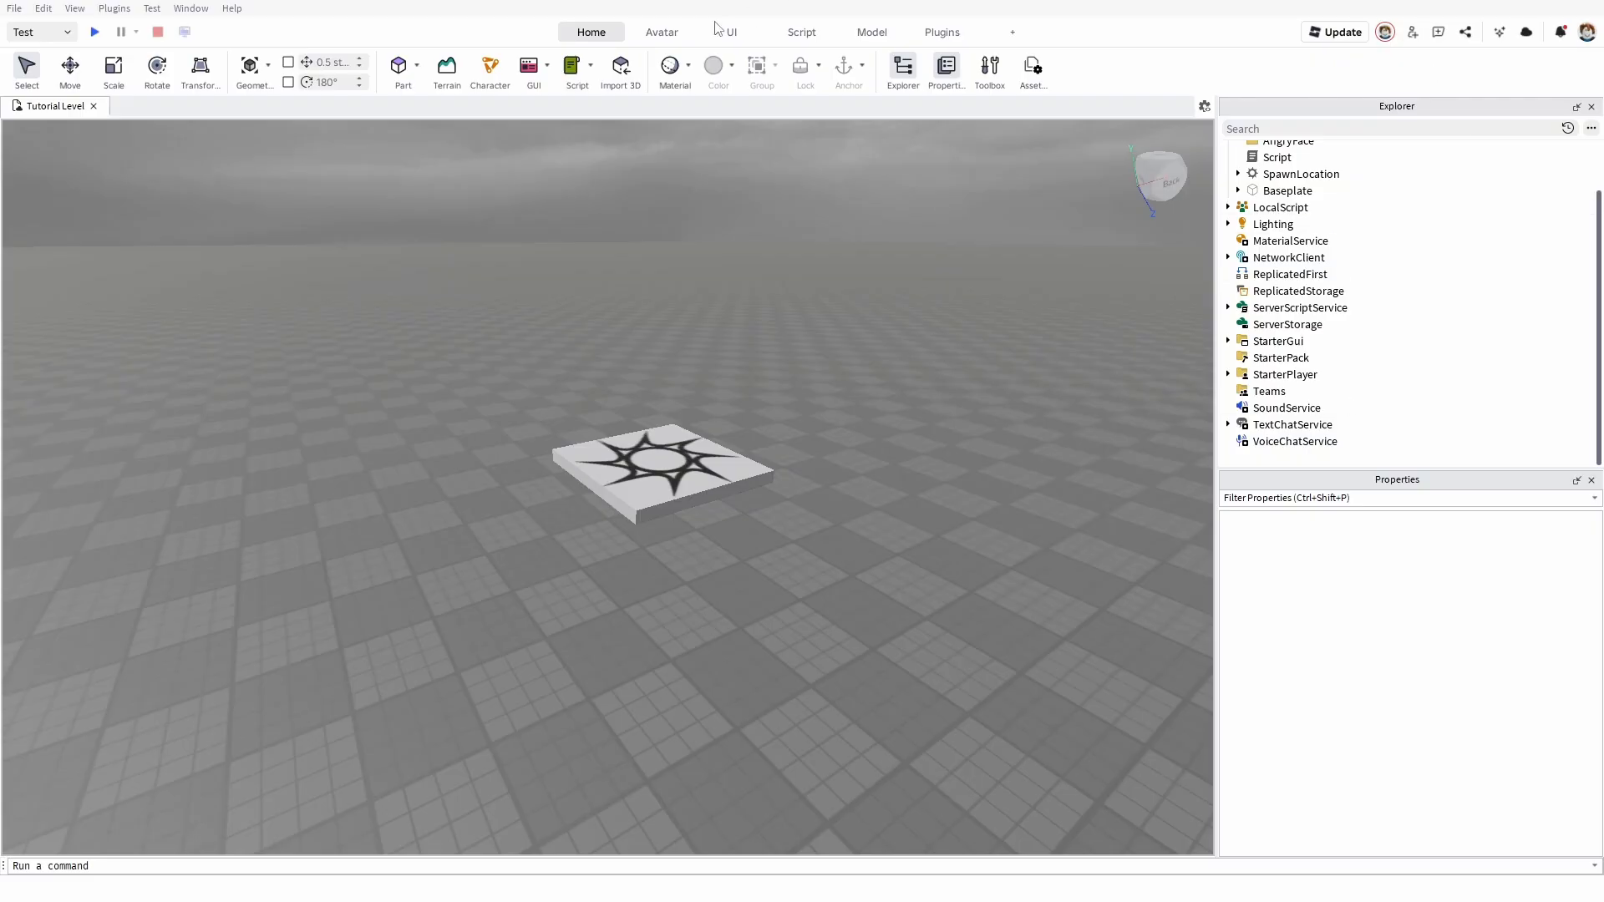
mouse_move(1093, 620)
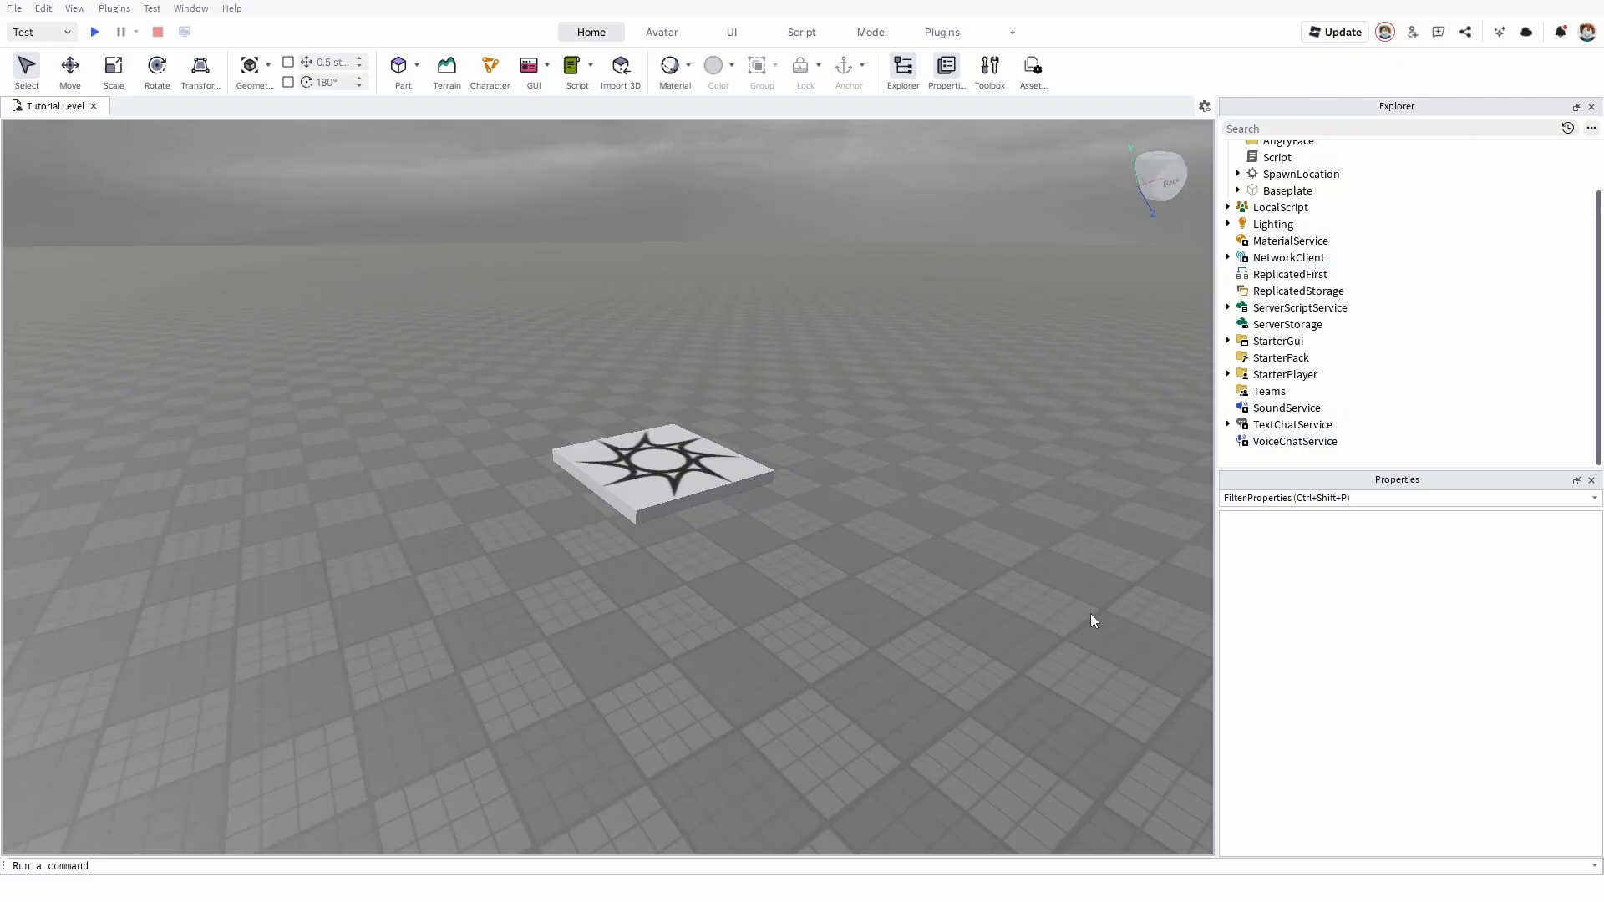
mouse_move(642, 294)
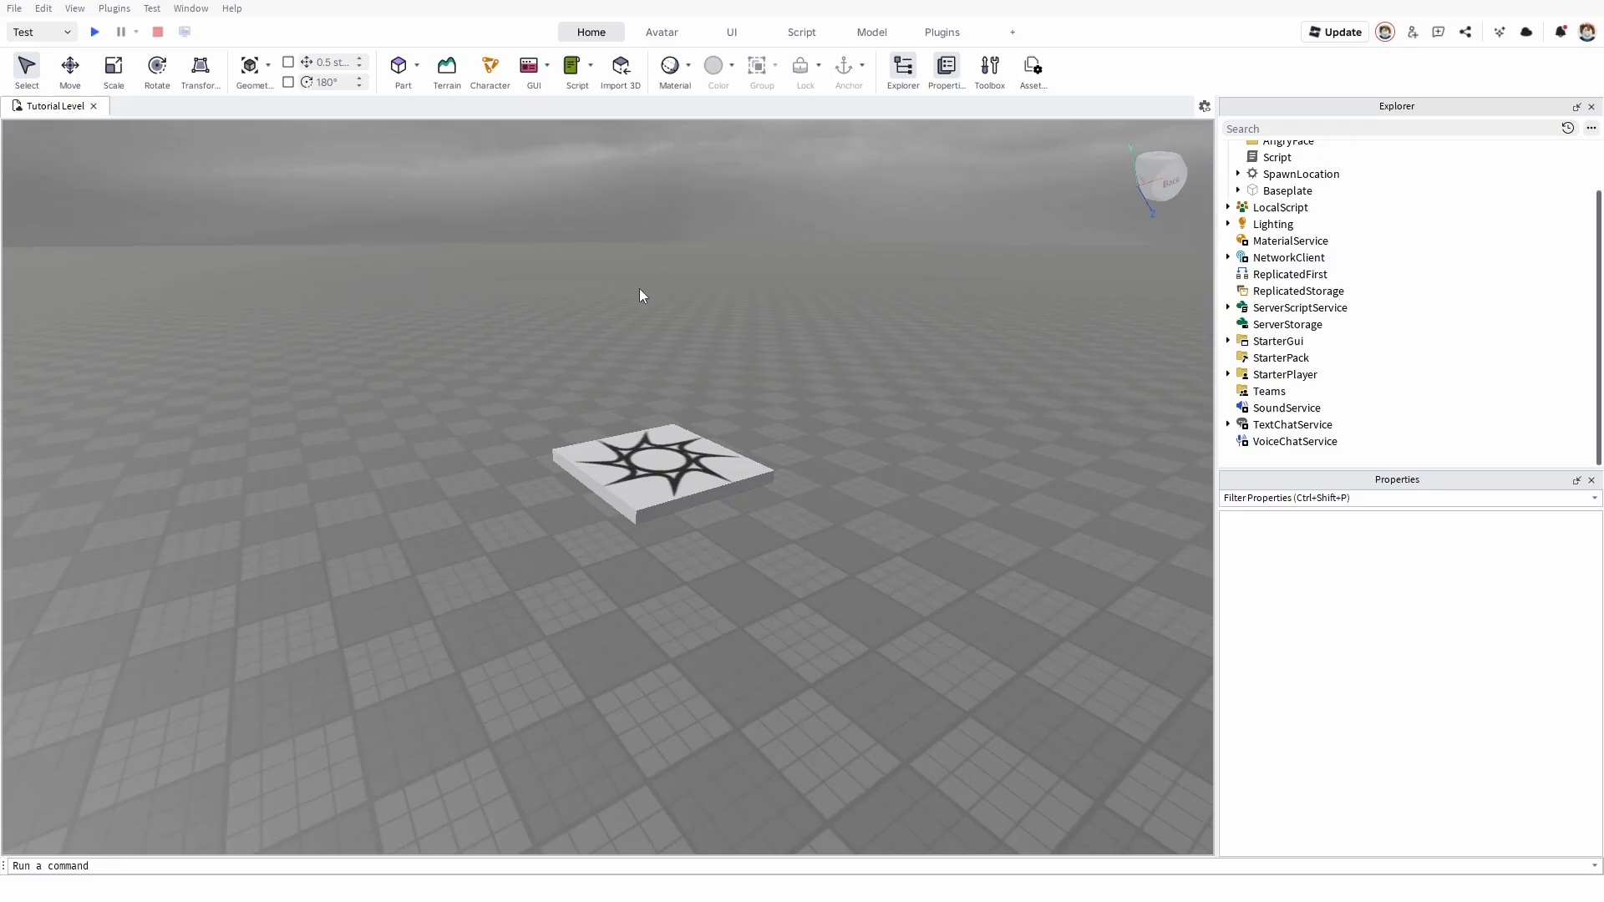
mouse_move(462, 421)
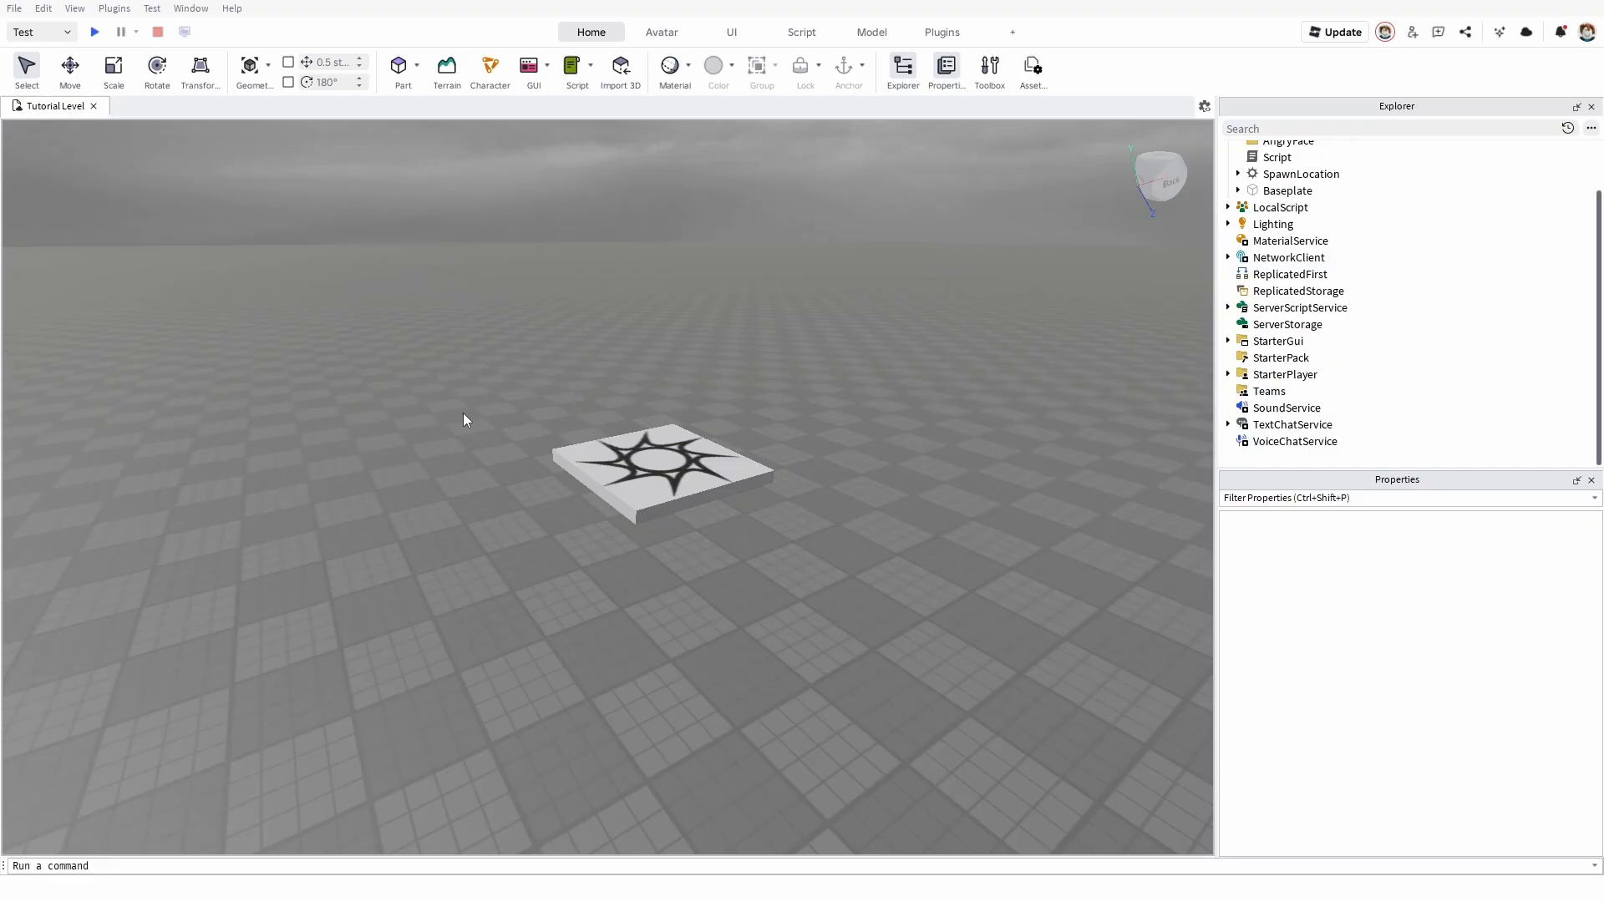
Show the File menu's command list in the new Studio UI.
click(12, 8)
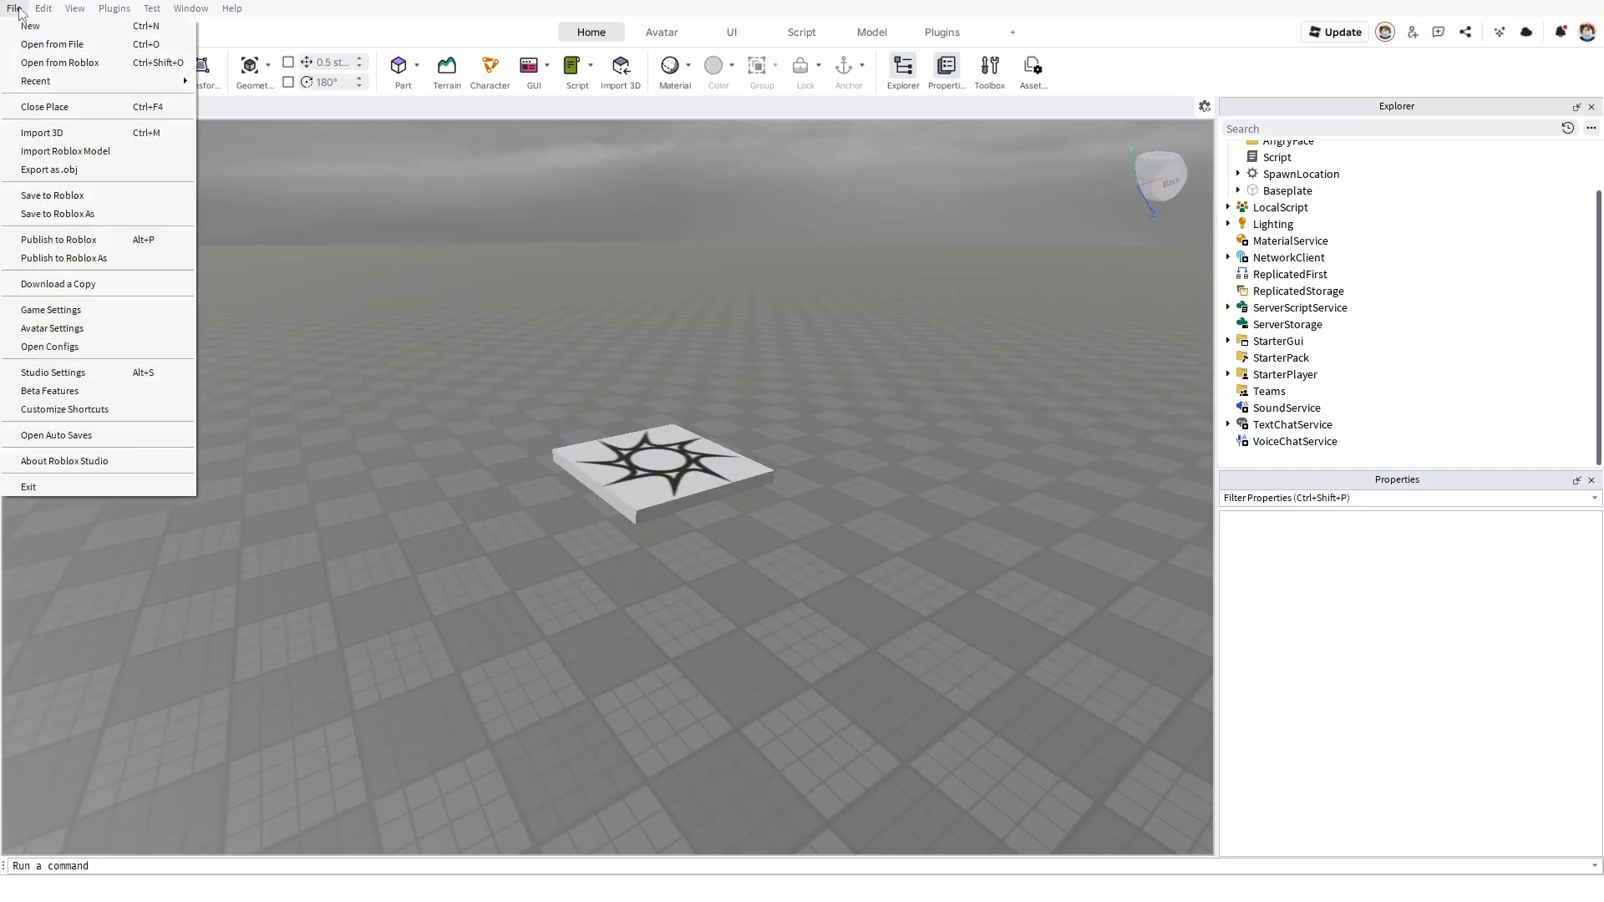
mouse_move(50, 391)
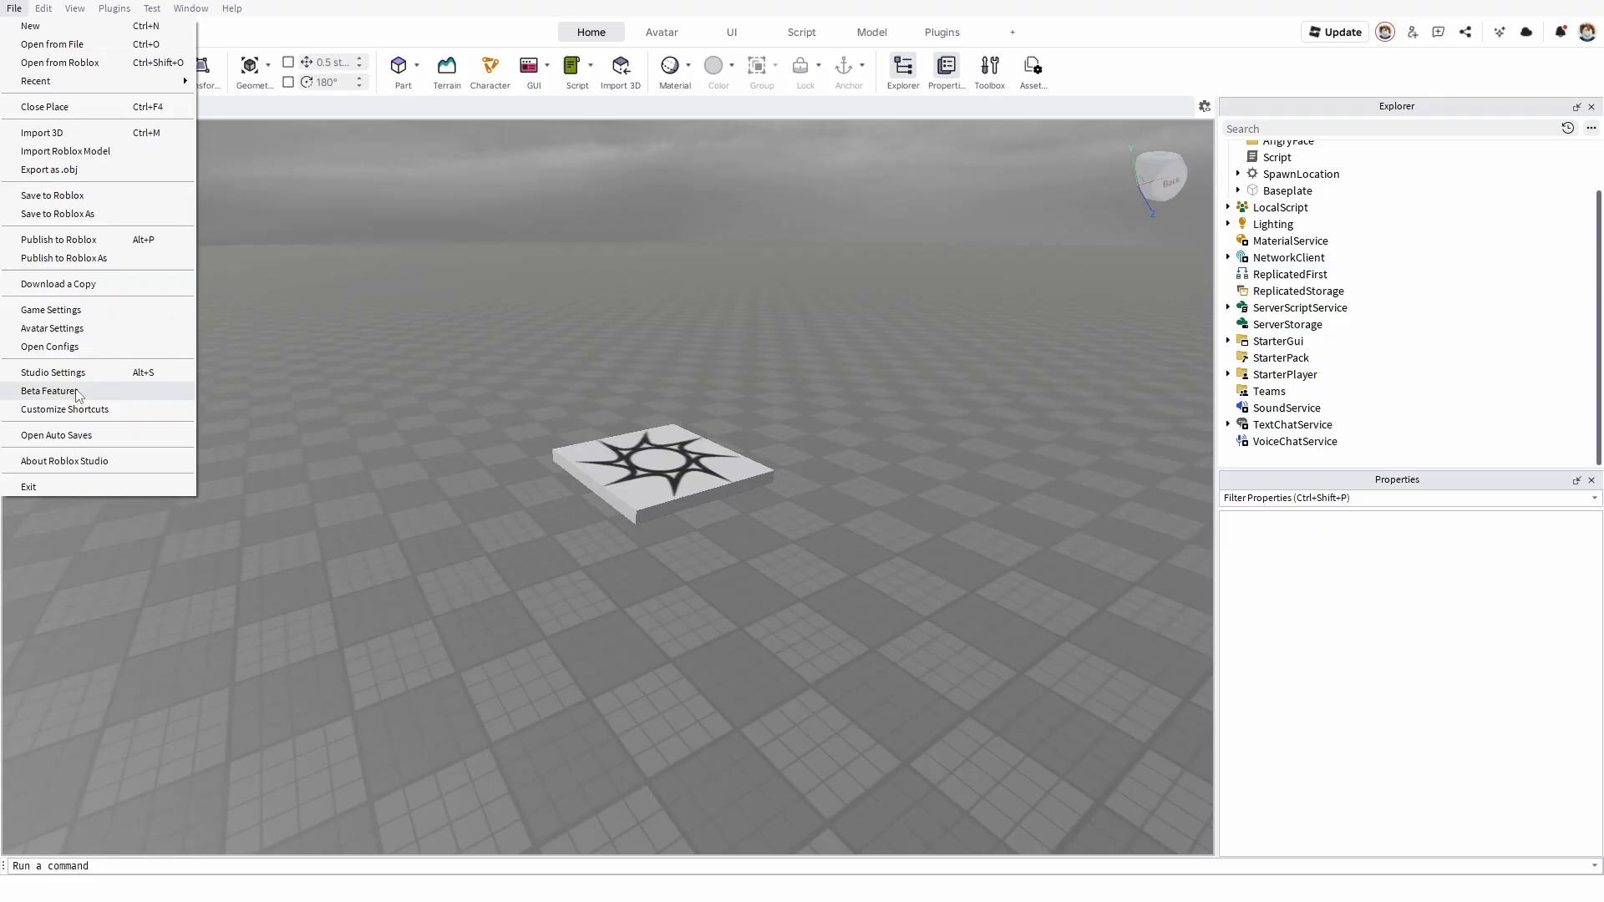
Browse the Beta Features list, find no old-UI revert option, and cancel without changes.
click(40, 391)
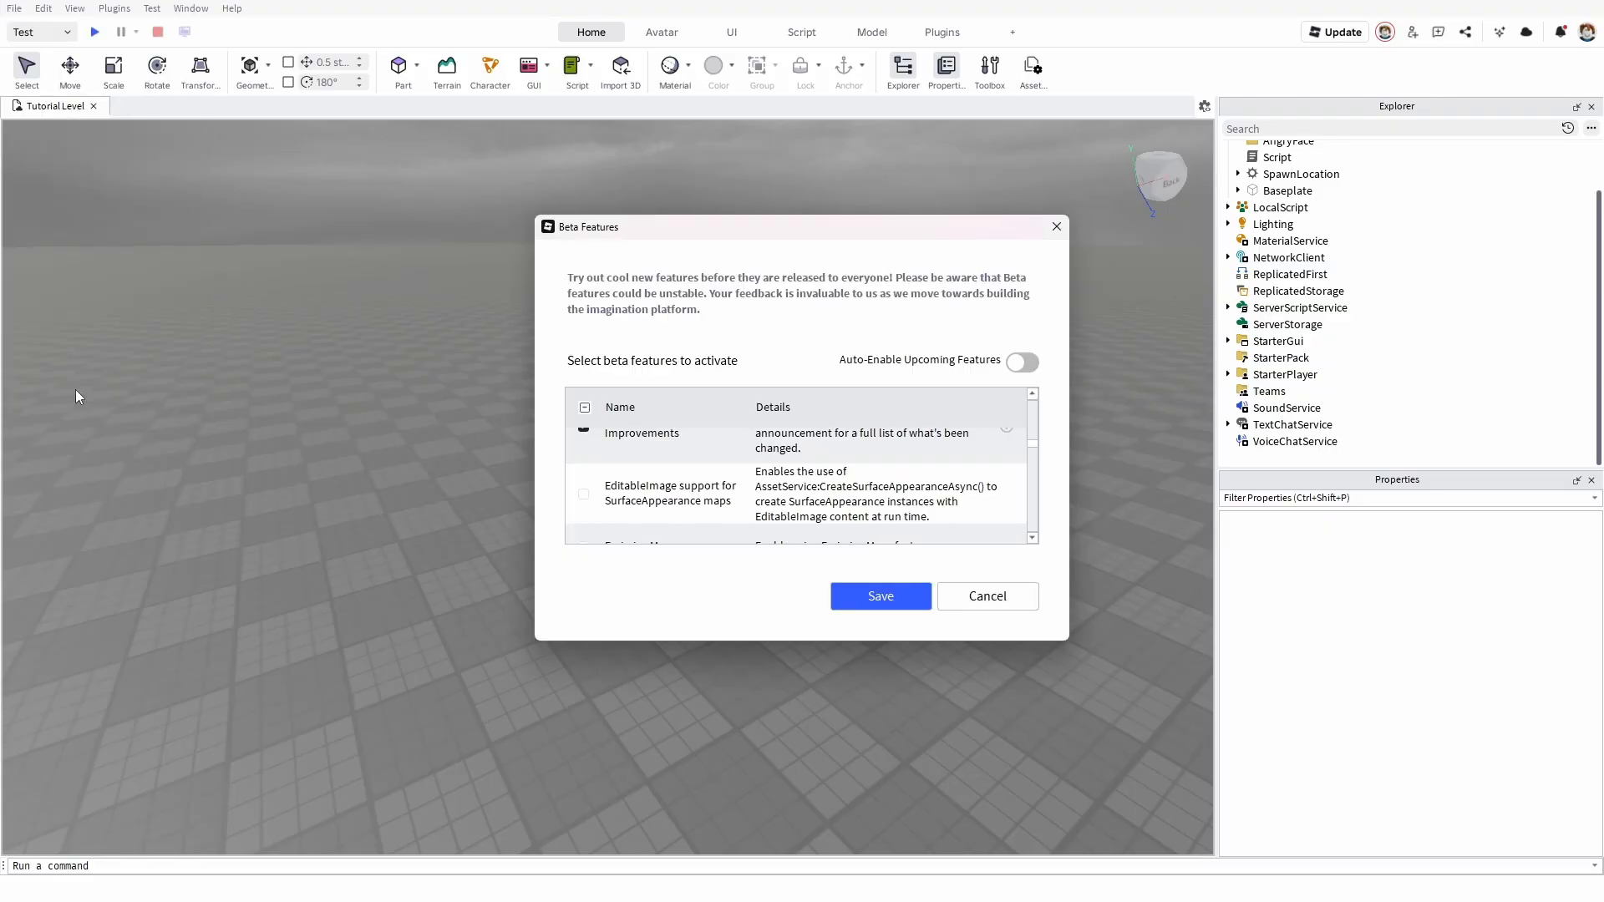
scroll(down, 3)
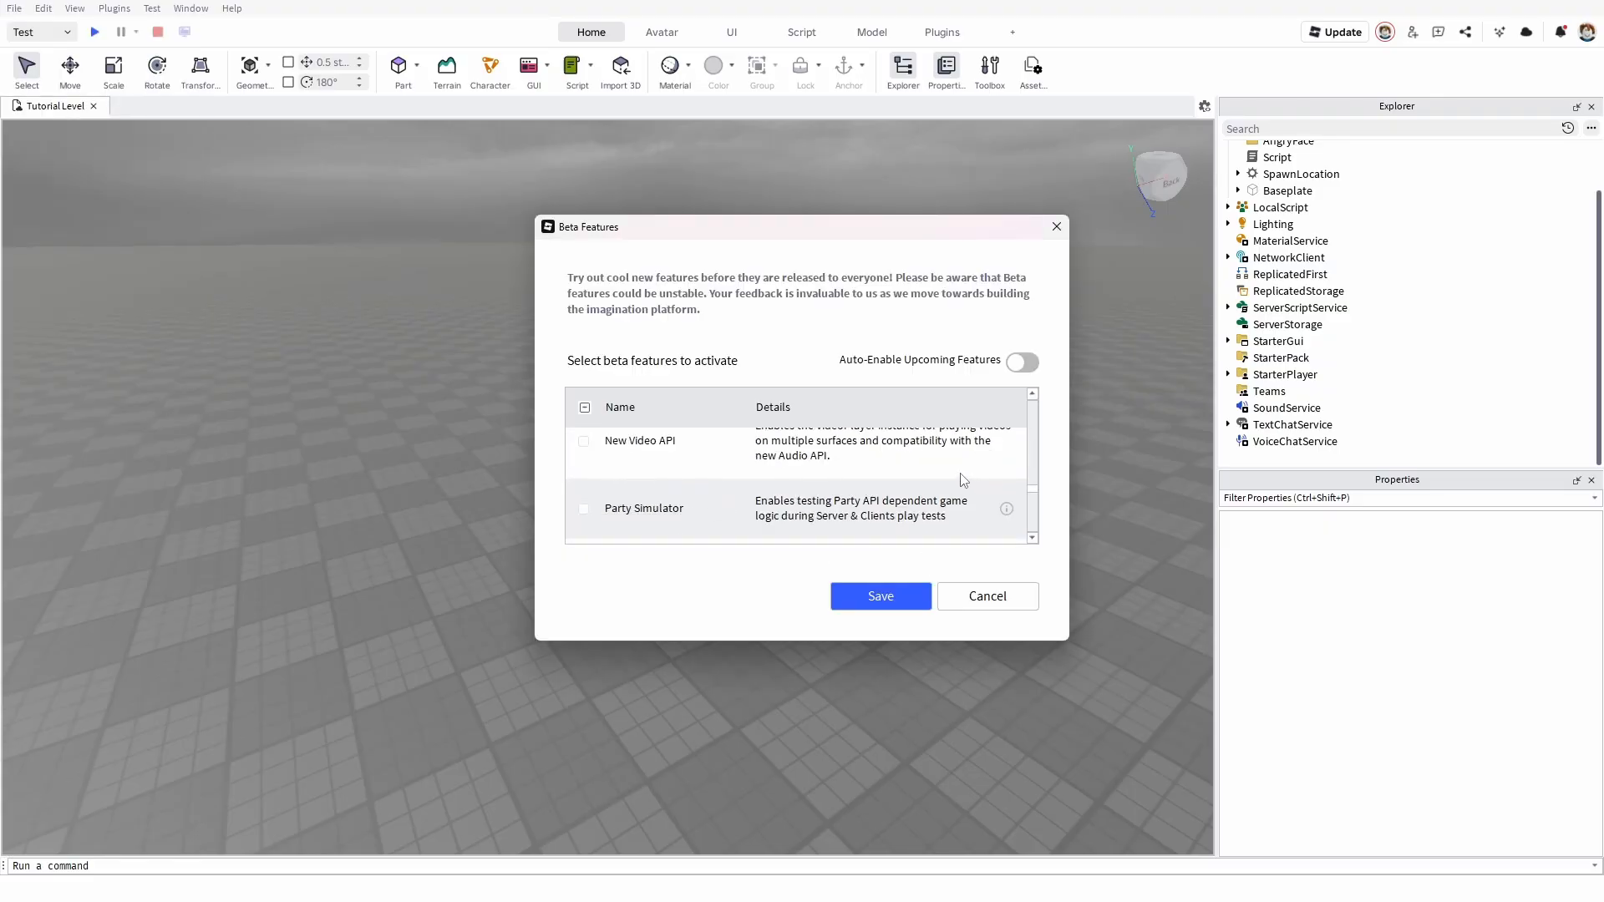
scroll(down, 3)
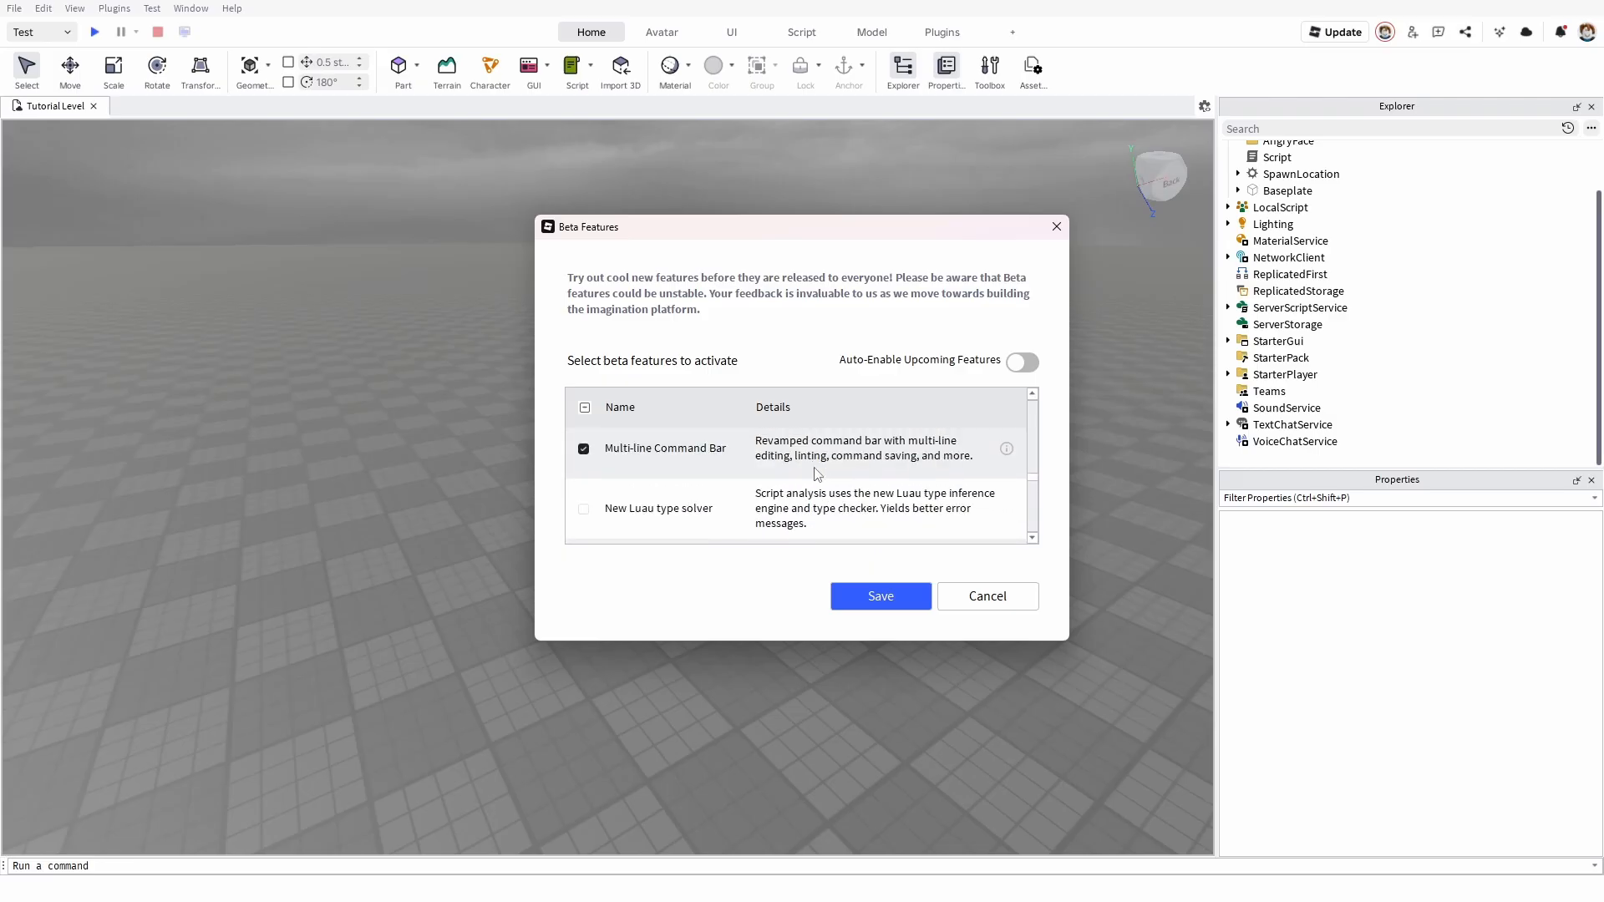
scroll(down, 3)
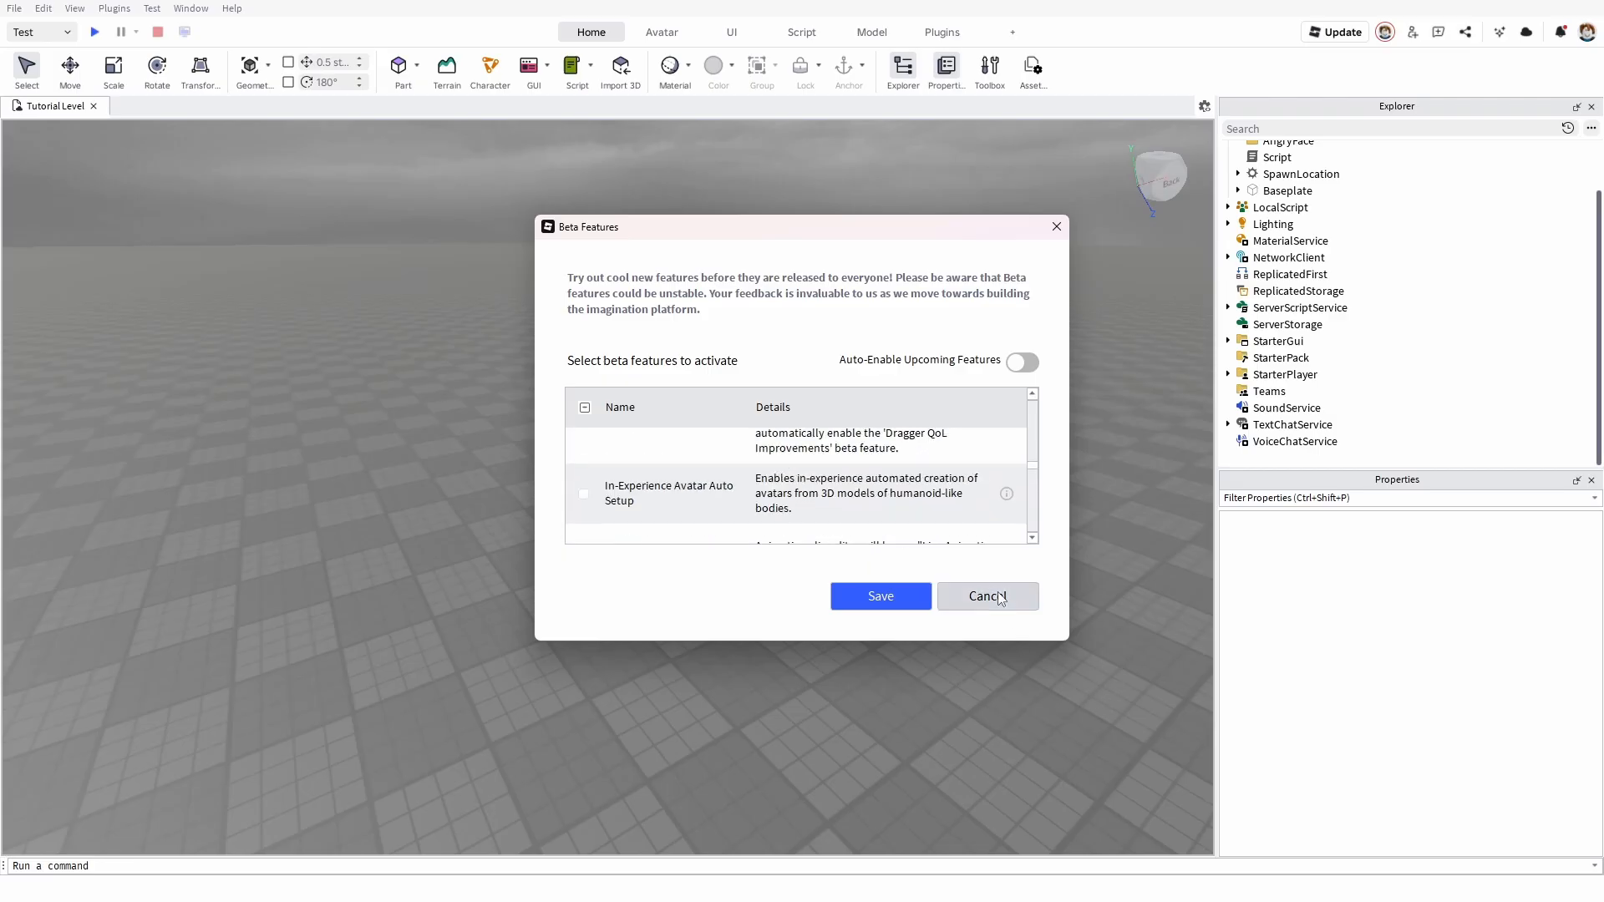
click(988, 595)
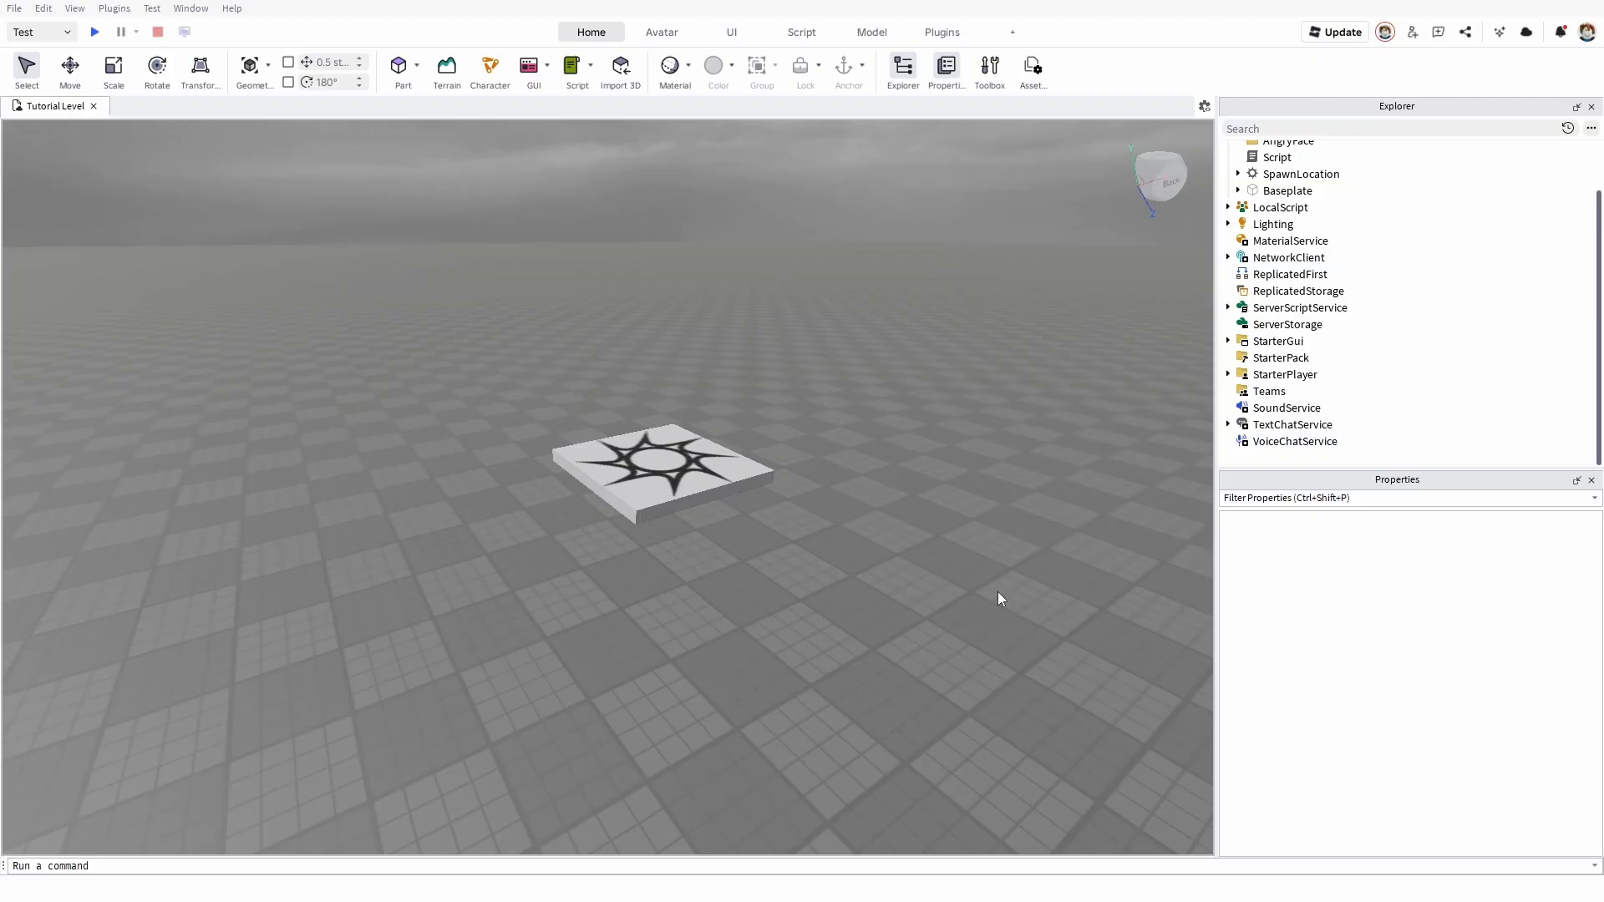
mouse_move(1012, 32)
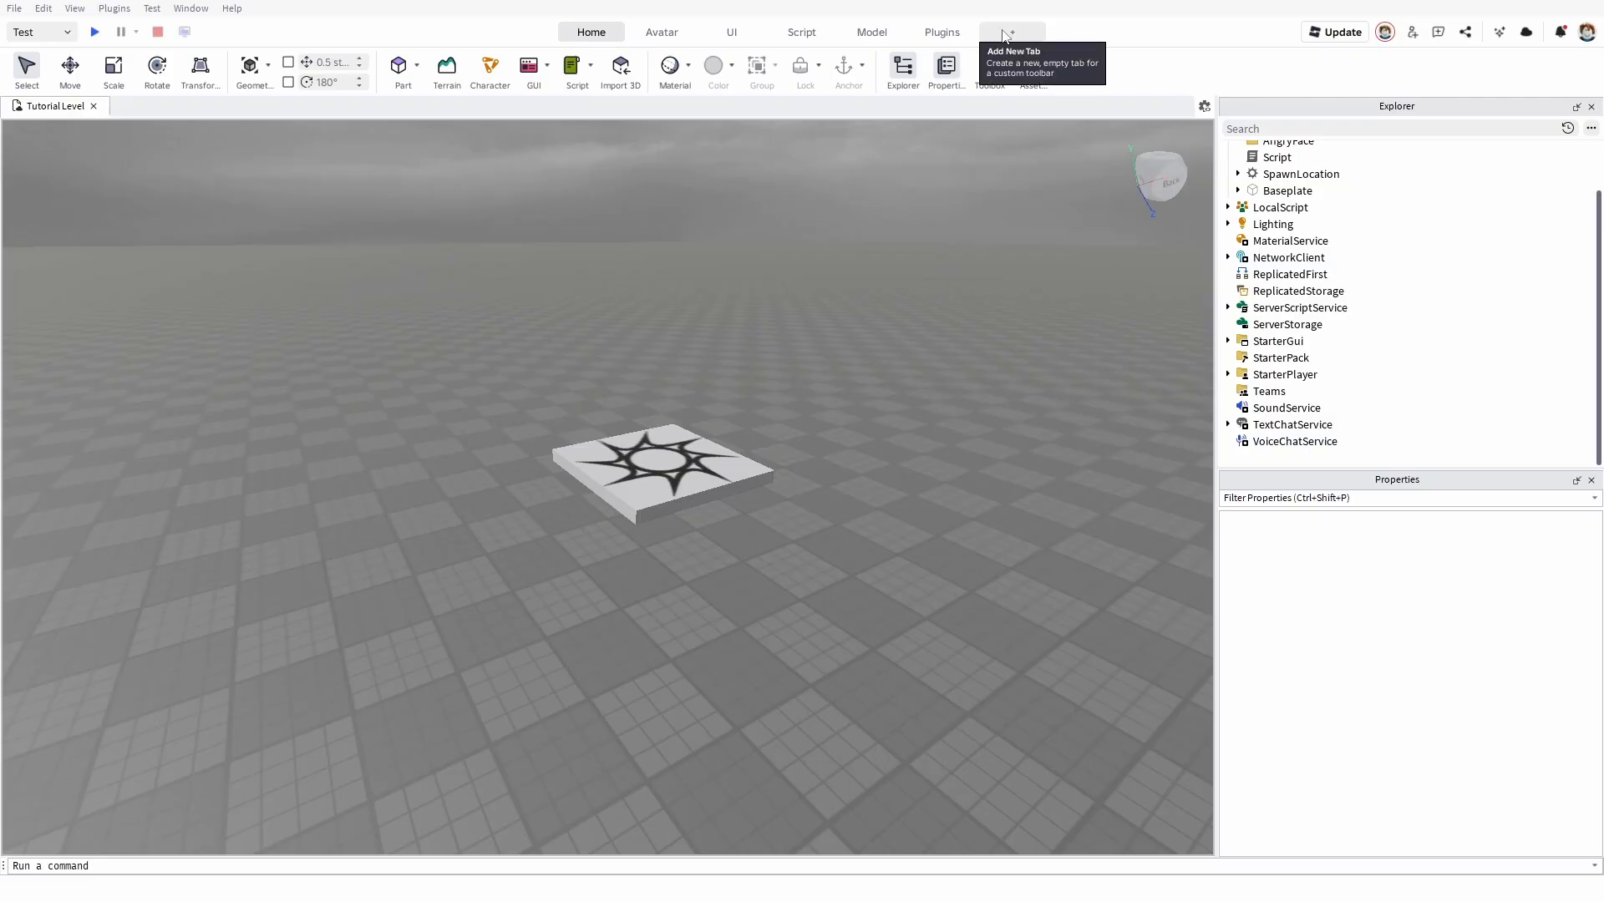